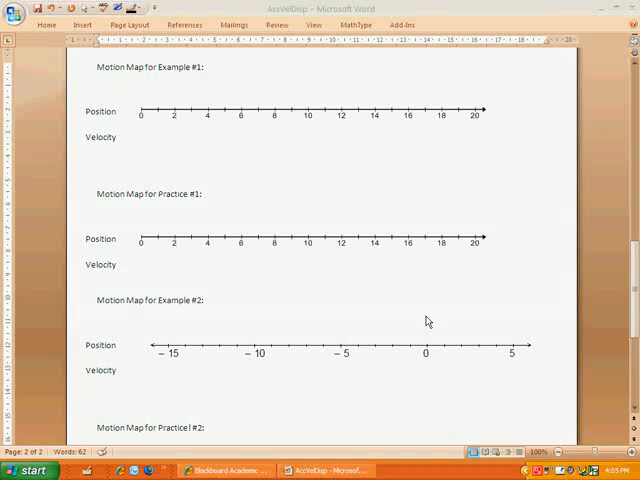
pyautogui.moveTo(424, 92)
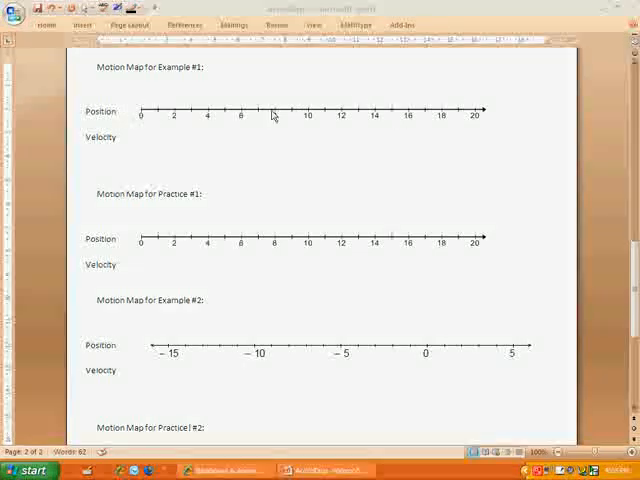
pyautogui.moveTo(173, 91)
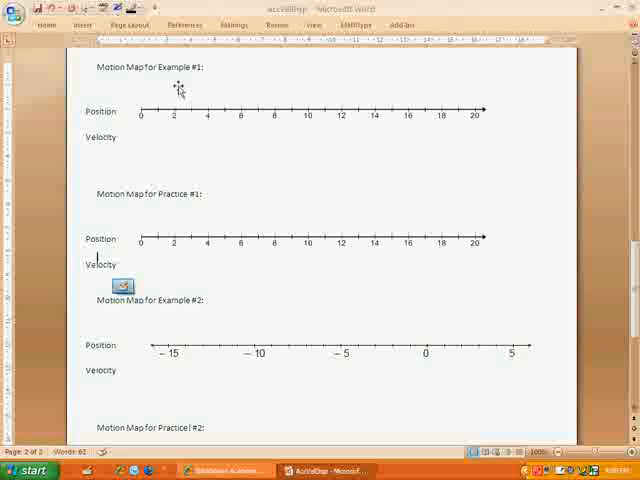
pyautogui.moveTo(190, 118)
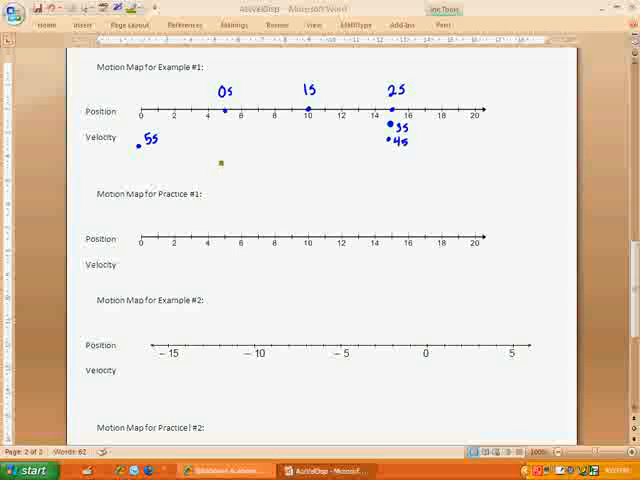
# Step: Ink the remaining dots and green 5 m/s and −15 m/s arrows on Example #1
pyautogui.moveTo(218, 157); pyautogui.dragTo(237, 156)
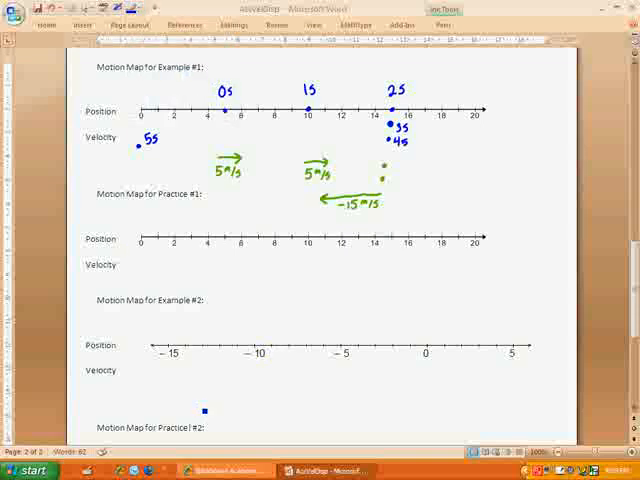
# Step: Place the first blue dot at position 20 on Practice #1 and label it 0s
pyautogui.click(482, 239)
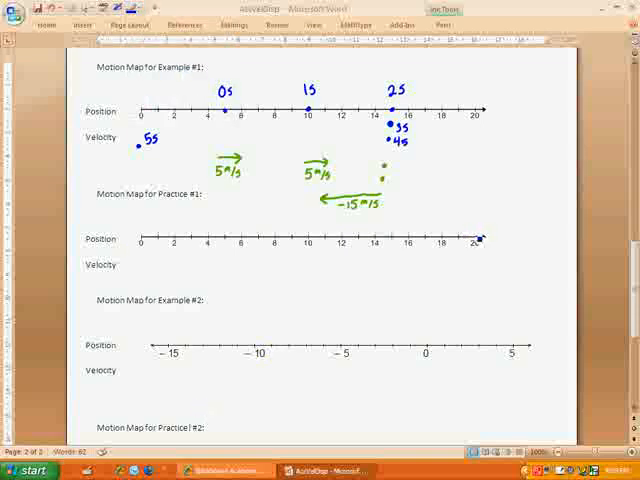
pyautogui.write('0s')
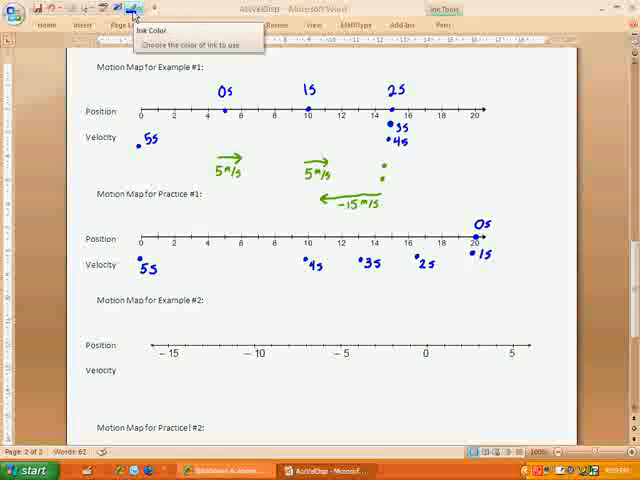
# Step: Draw green −10 m/s and −3.3 m/s arrows on Practice #1's motion map
pyautogui.click(147, 12)
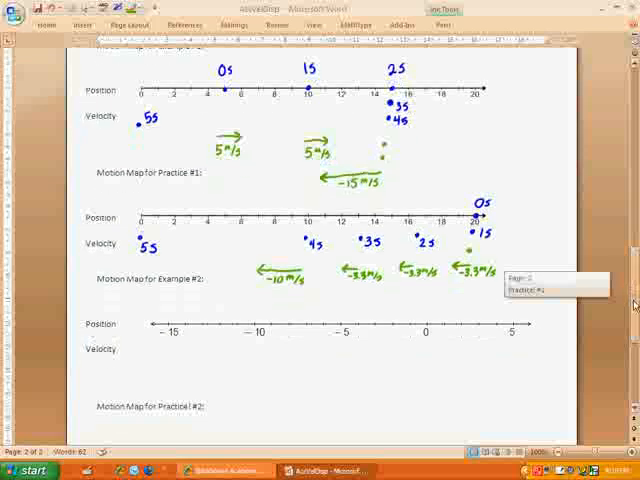
pyautogui.scroll(-3)
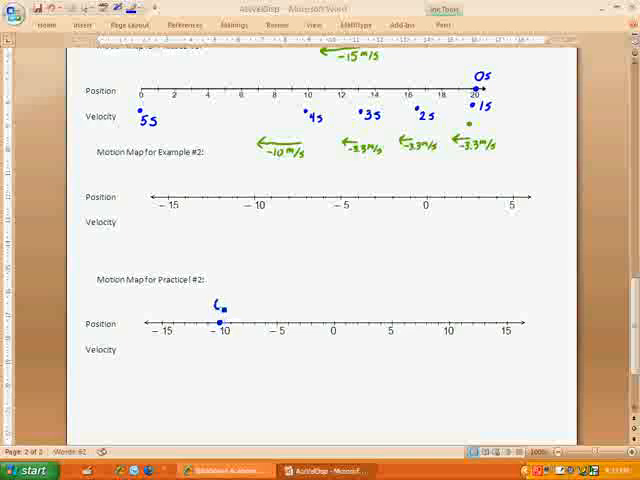
# Step: Ink Practice #2 dots at −10, 0 and 10 labelled 0s–2s, then return dots 3s–5s
pyautogui.write('0s')
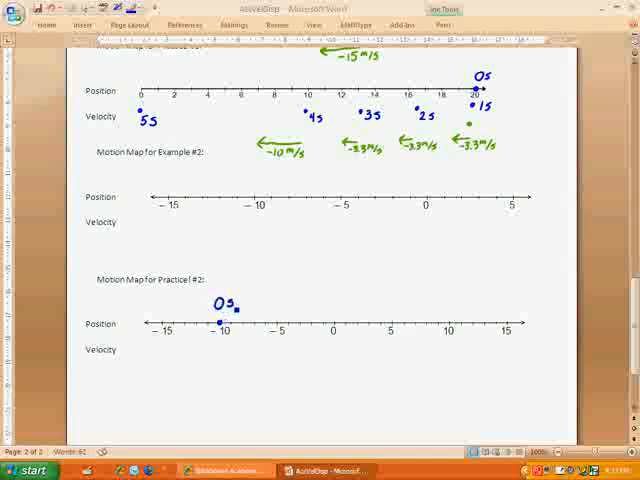
pyautogui.click(200, 340)
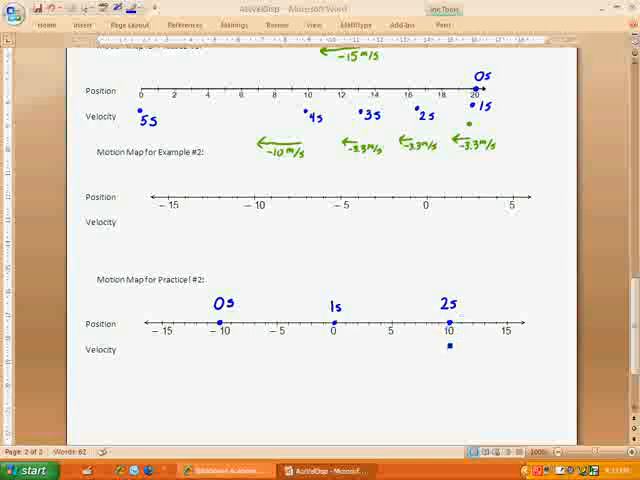
pyautogui.click(448, 345)
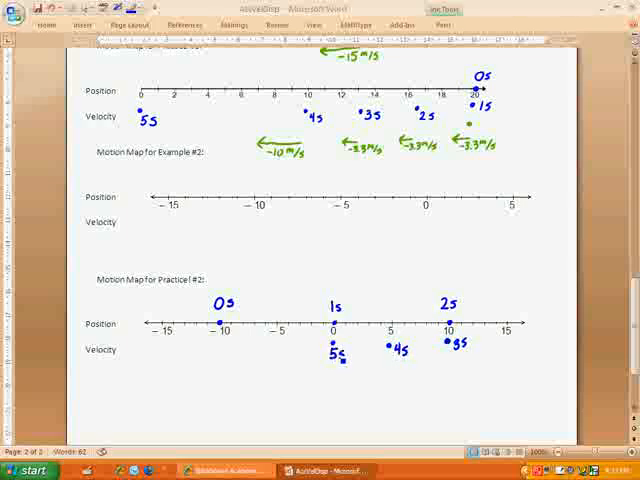
# Step: Draw green rightward arrows under Practice #2 labelled 10 m/s
pyautogui.click(140, 20)
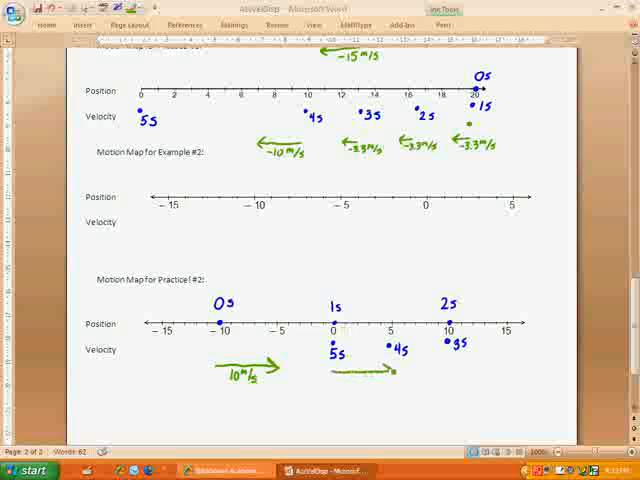
pyautogui.write('10')
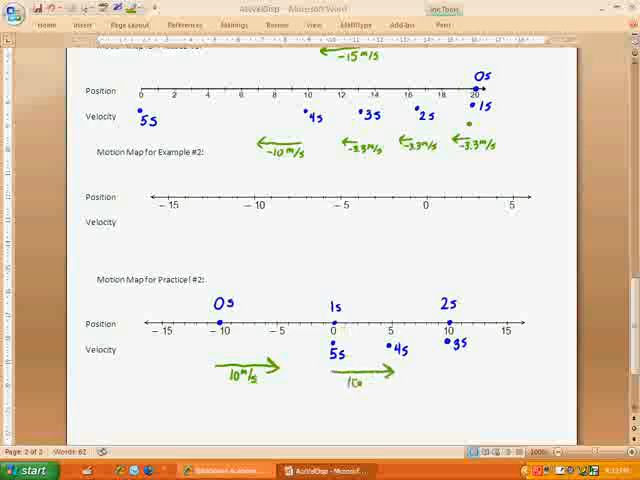